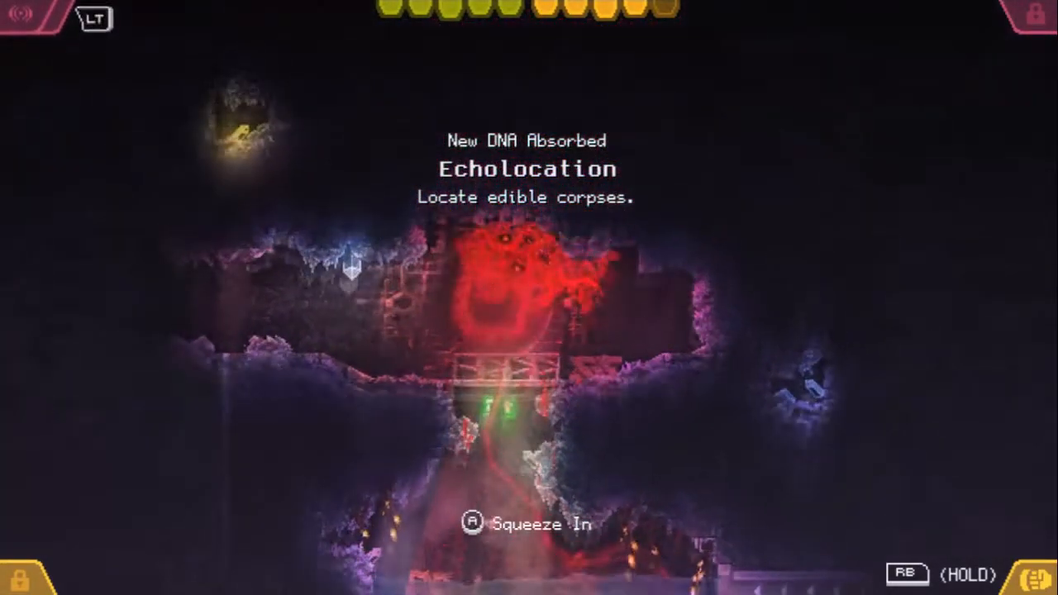
{"action": "key", "text": "Escape"}
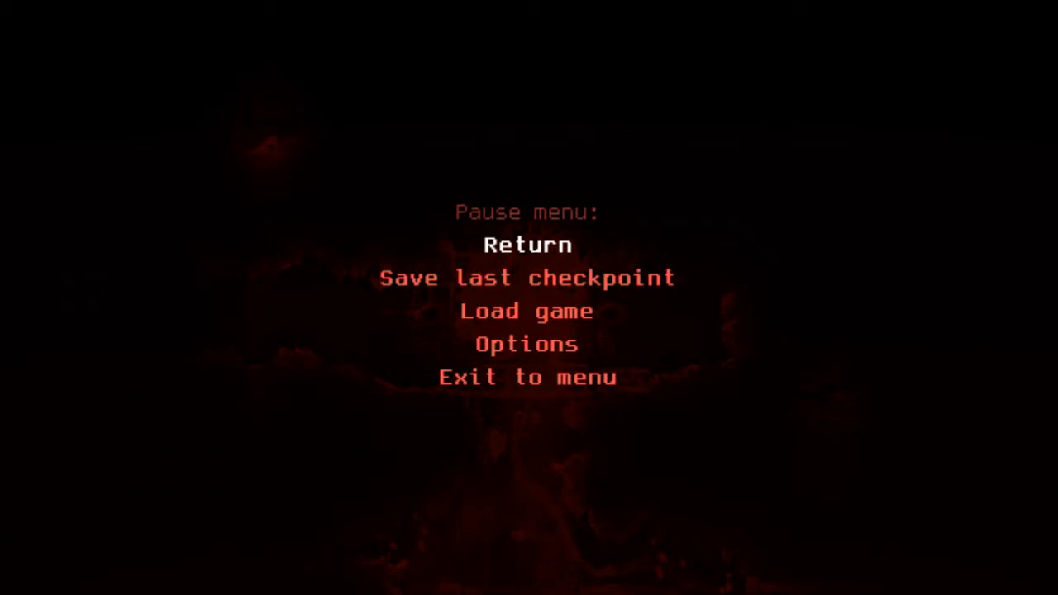
{"action": "left_click", "coordinate": [528, 245]}
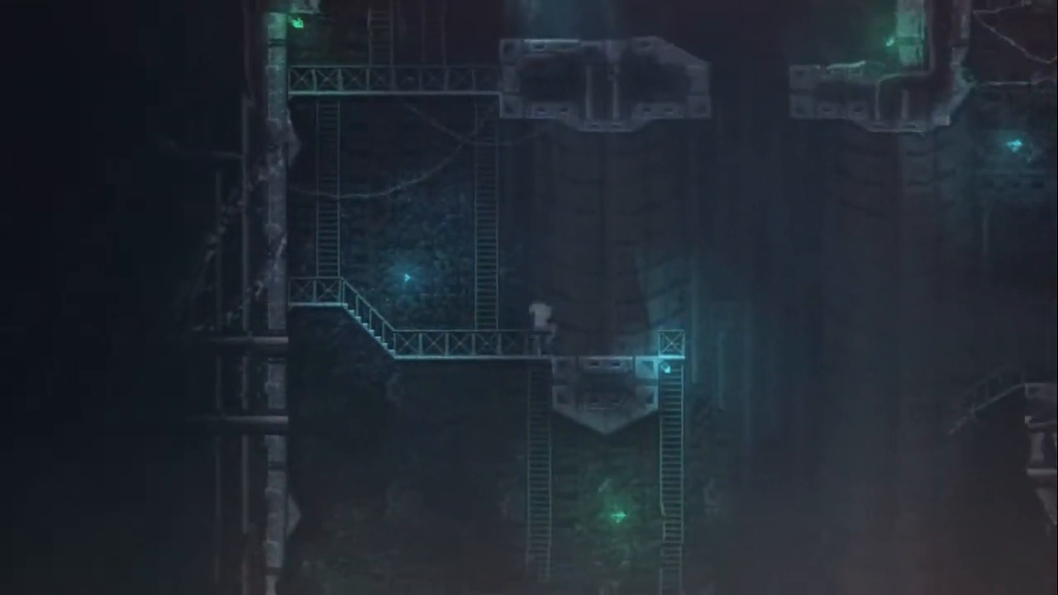
{"action": "key", "text": "Escape"}
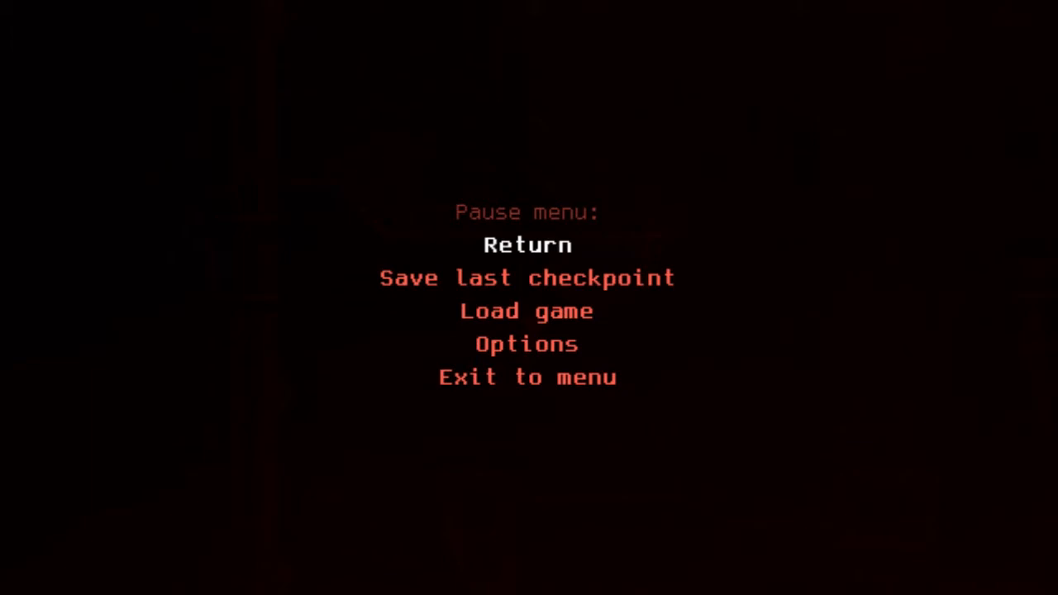
{"action": "left_click", "coordinate": [528, 245]}
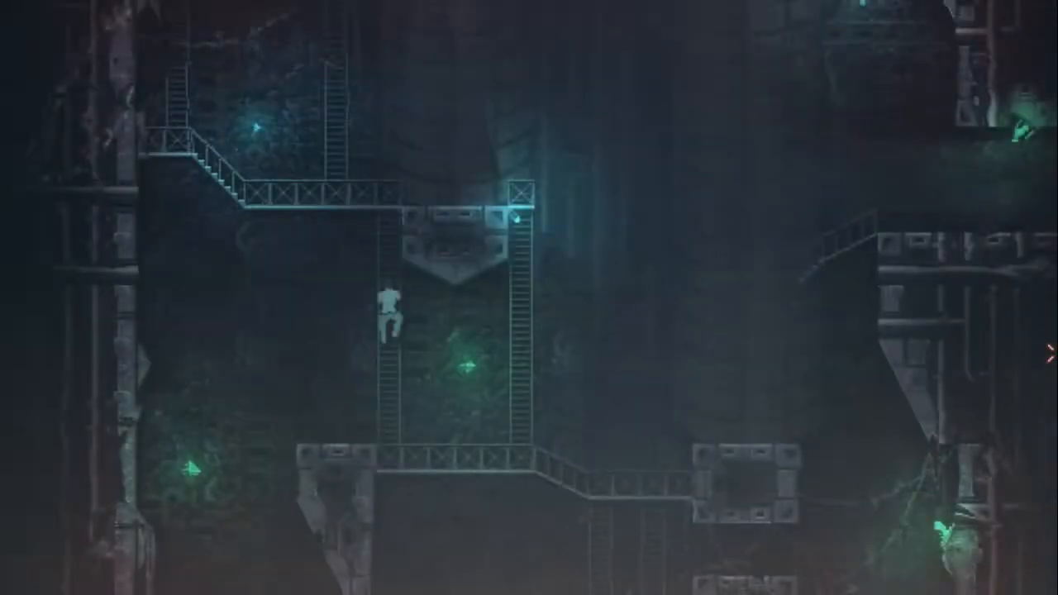